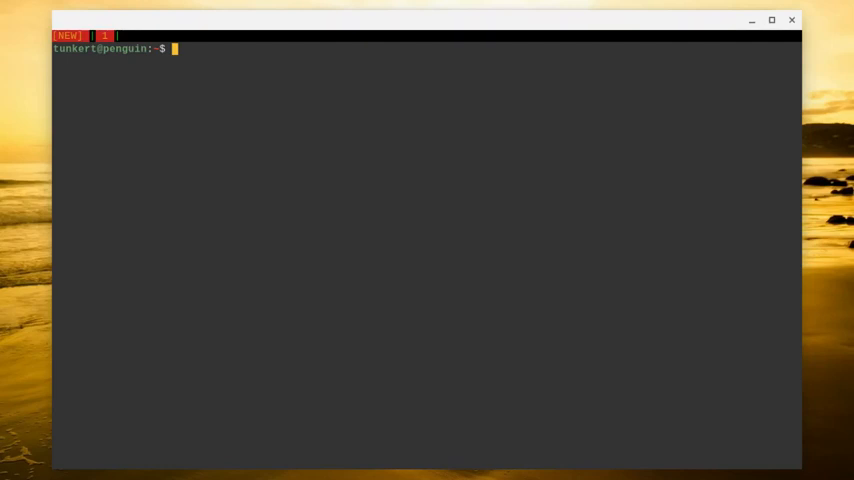
Run sudo apt install jove, which reports jove is already the newest version.
{"action": "type", "text": "sudo apt install jove"}
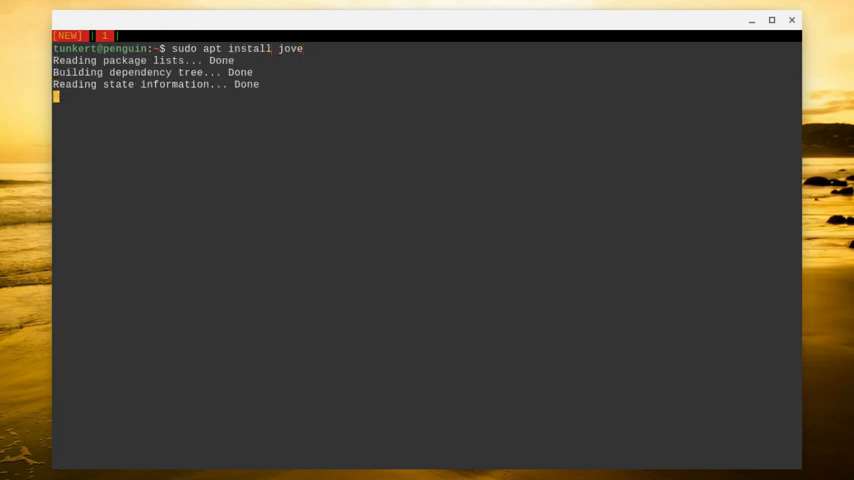
{"action": "key", "text": "Return"}
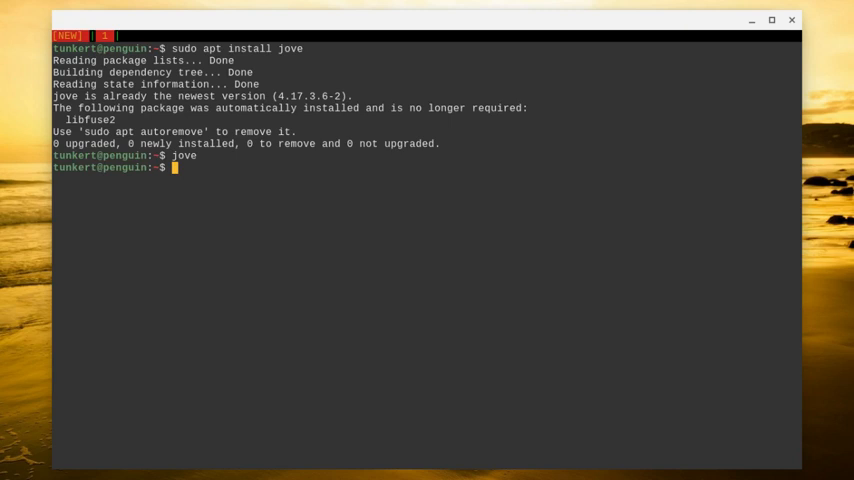
Launch jove jove-commands.txt so the Movement in Jove notes appear.
{"action": "type", "text": "jove"}
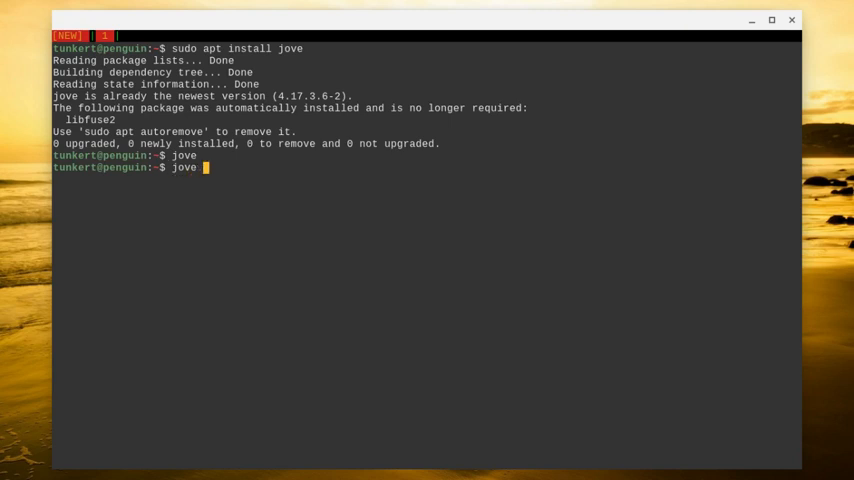
{"action": "type", "text": "jove-commands.txt"}
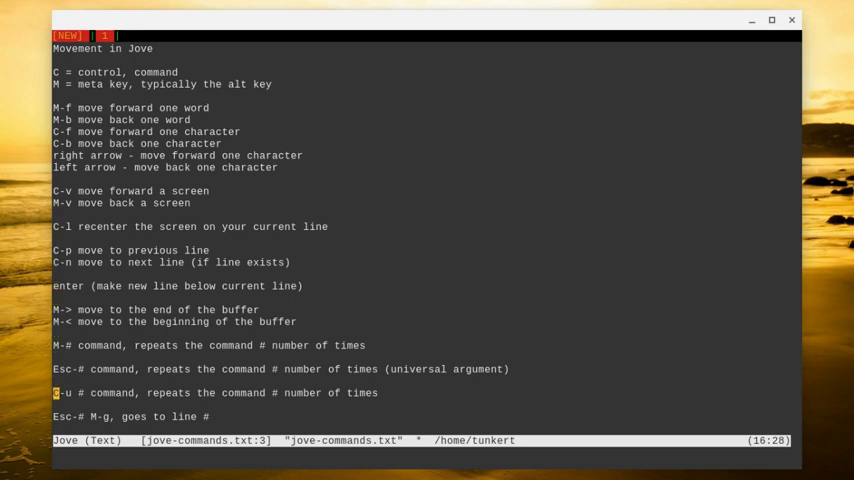
Move down the buffer until the delete, kill and file command lines are visible.
{"action": "scroll", "scroll_direction": "down", "scroll_amount": 3}
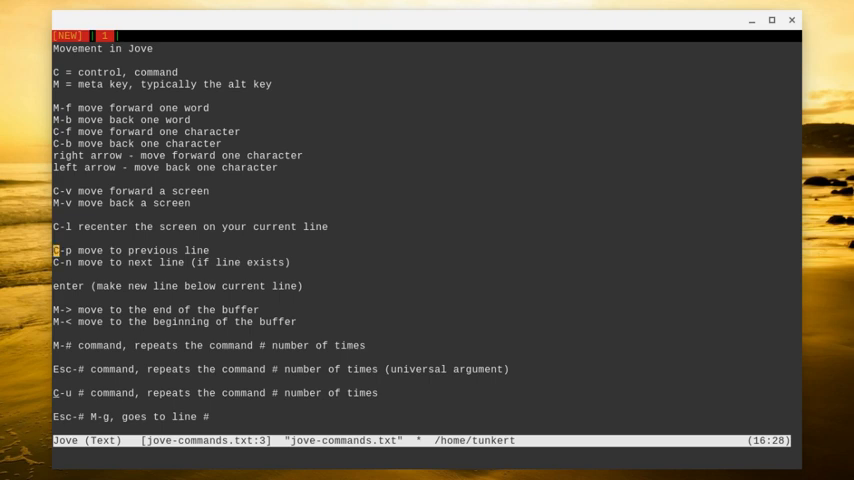
{"action": "key", "text": "Up"}
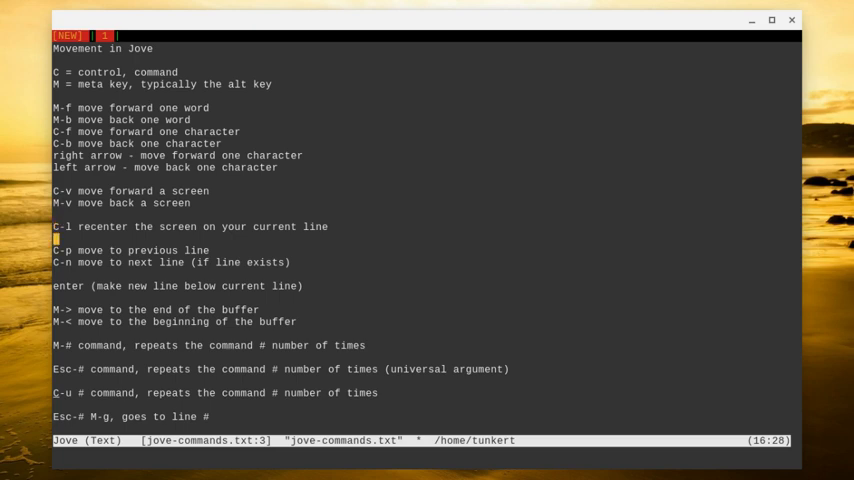
{"action": "key", "text": "Down"}
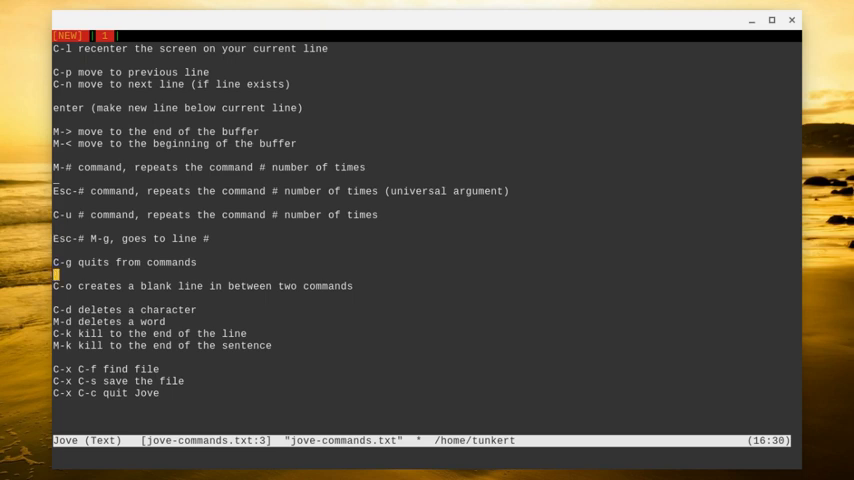
Delete the word 'deletes' on the M-d line with M-d and retype it.
{"action": "key", "text": "Down"}
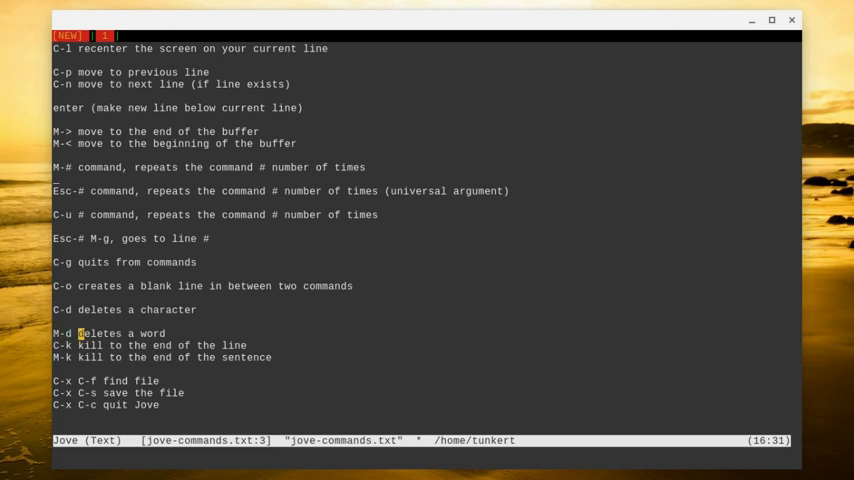
{"action": "key", "text": "M-d"}
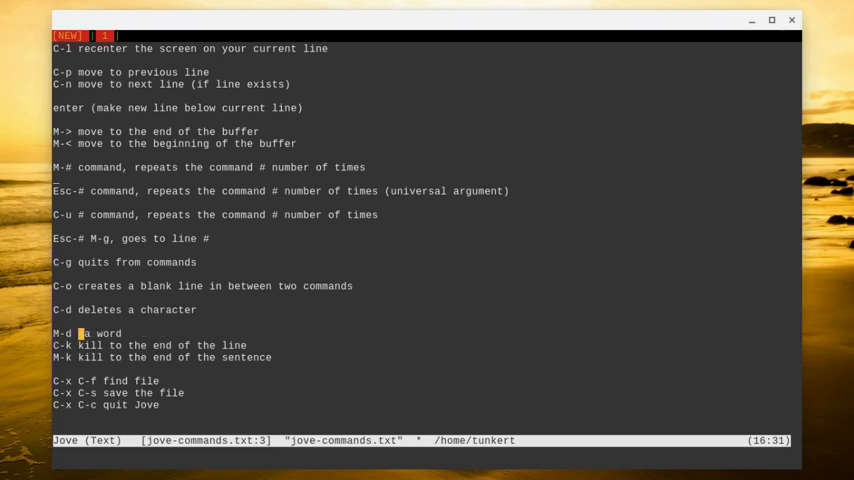
{"action": "type", "text": "dle"}
{"action": "left_click", "coordinate": [166, 358]}
{"action": "type", "text": "."}
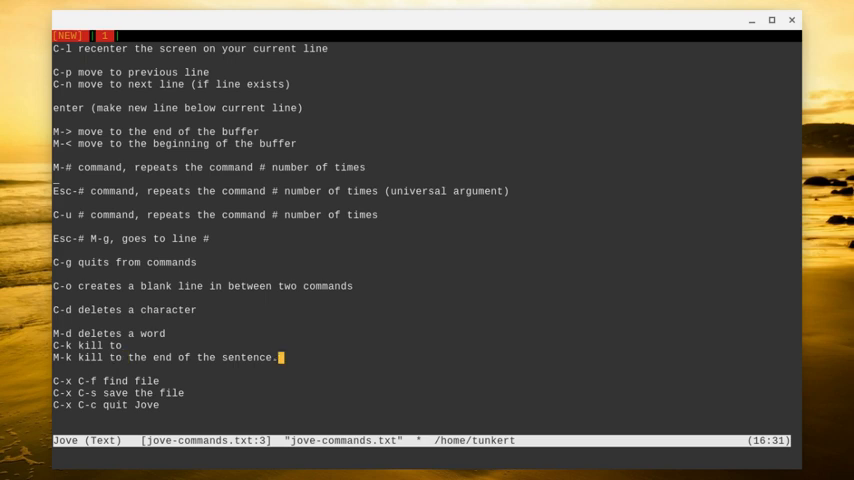
Add 'This is another sentence.' to the M-k line and kill the first sentence's remainder with M-k.
{"action": "type", "text": "This is another sen"}
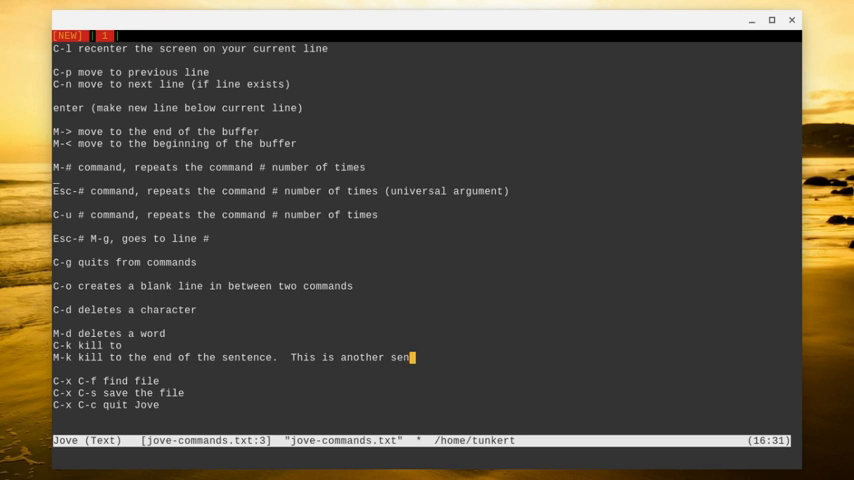
{"action": "type", "text": "tence."}
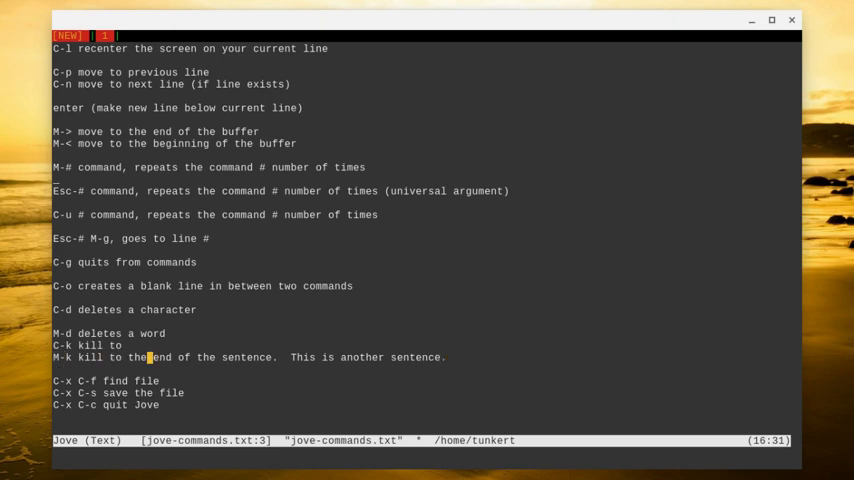
{"action": "key", "text": "M-k"}
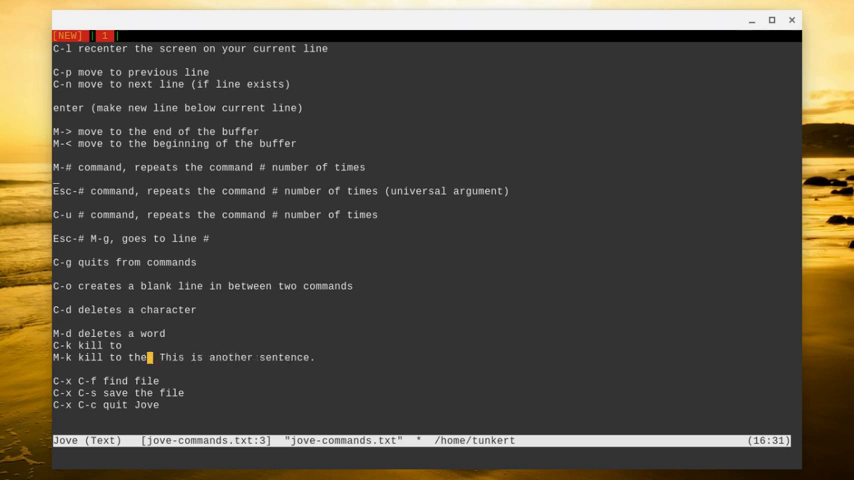